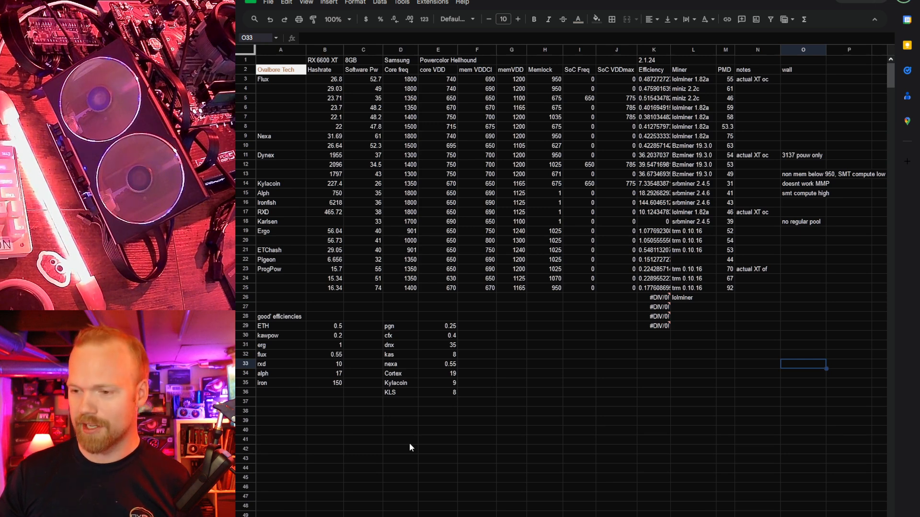
- Review the Flux and Dynex hashrates, core VDD and efficiency formulas in the benchmark sheet
click(401, 440)
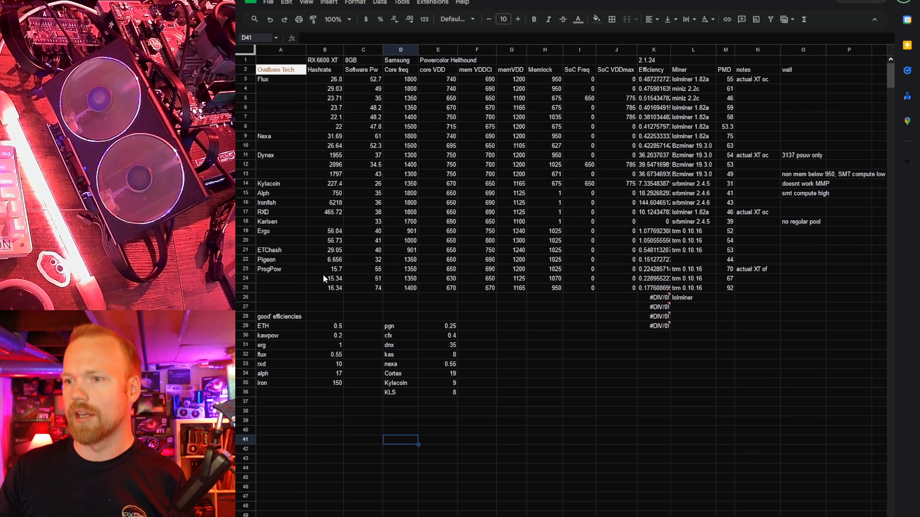
click(438, 155)
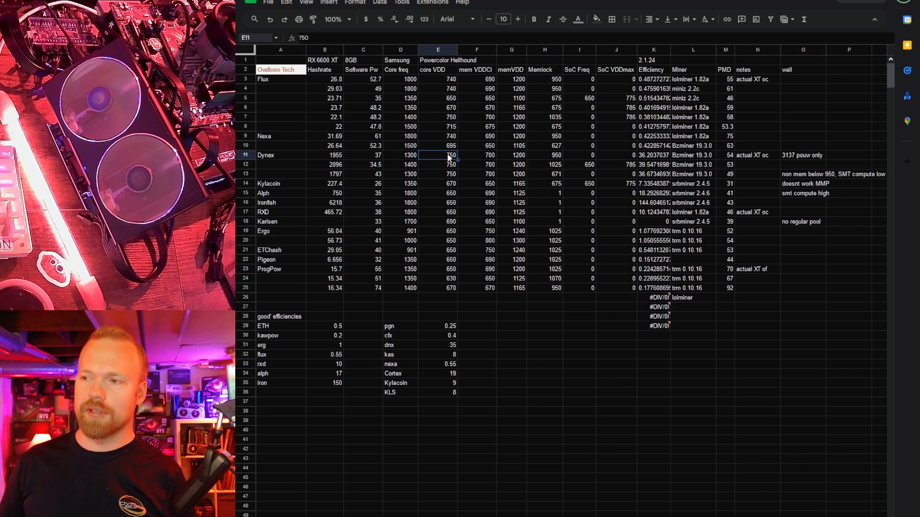
click(654, 98)
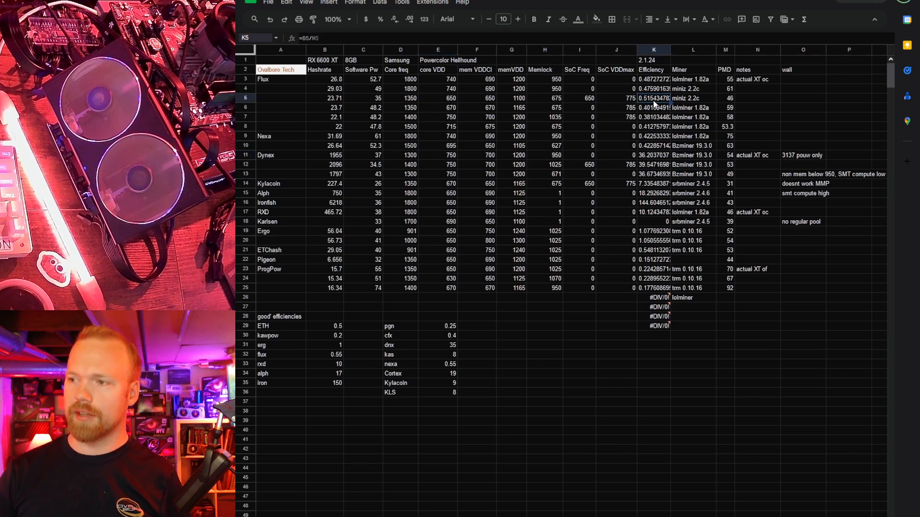
mouse_move(550, 462)
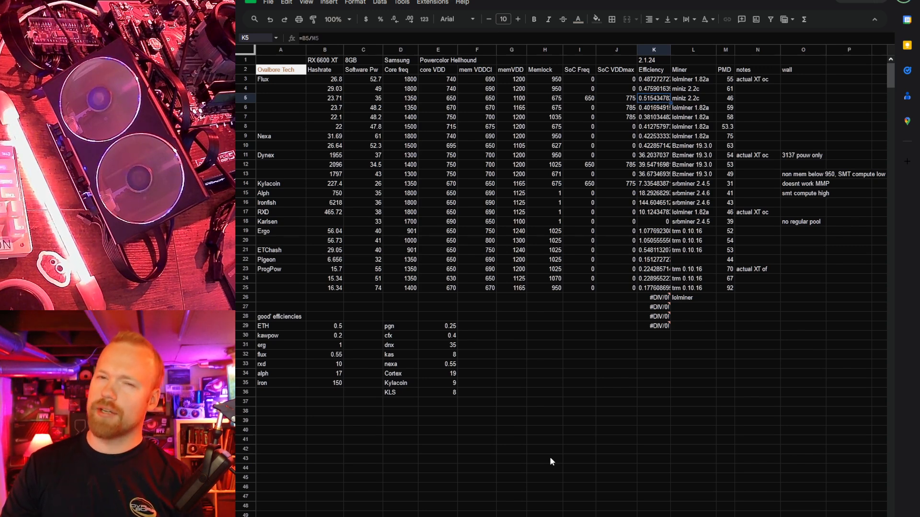
mouse_move(614, 299)
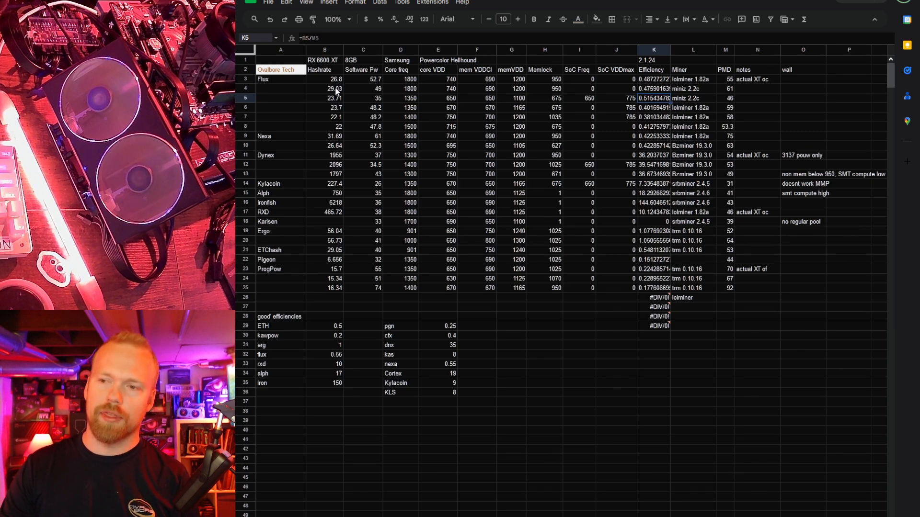
click(324, 88)
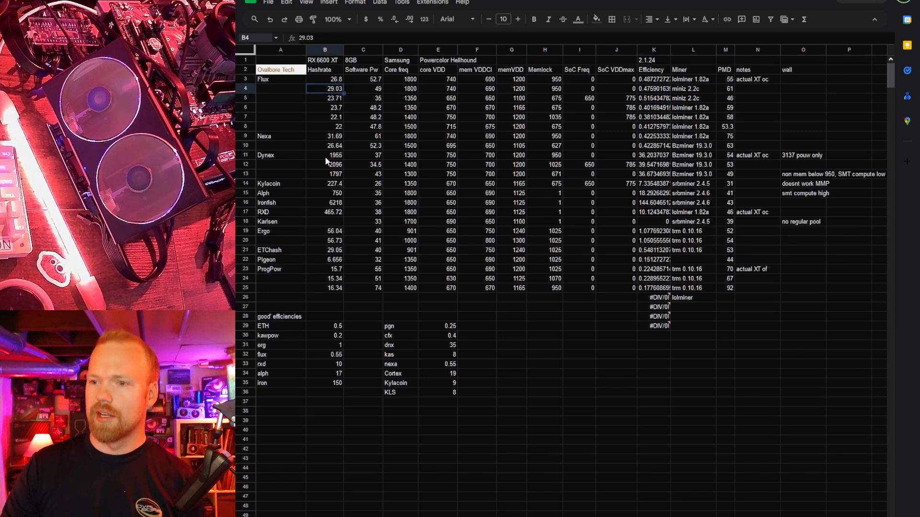
click(653, 146)
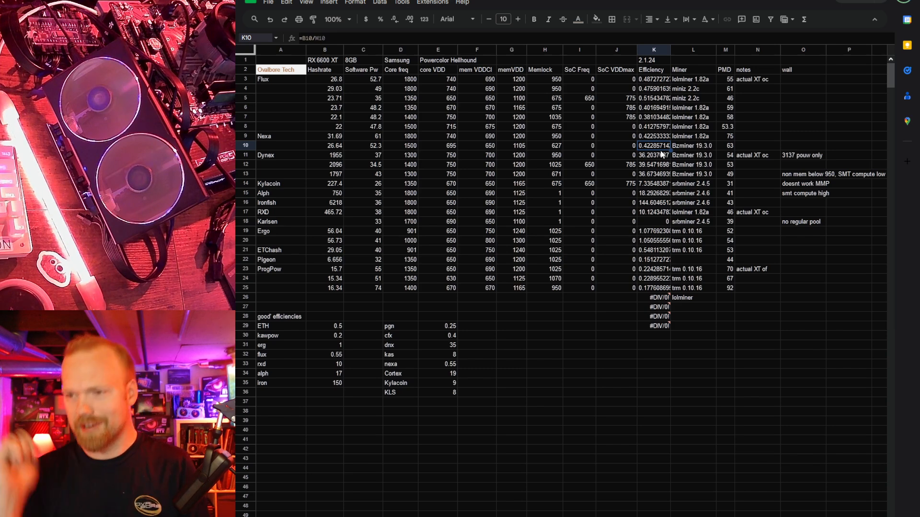
click(325, 164)
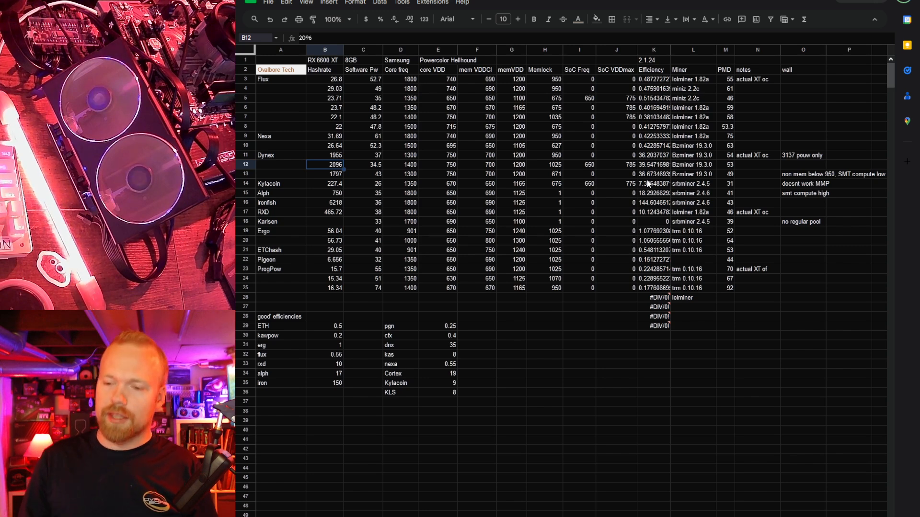
mouse_move(456, 351)
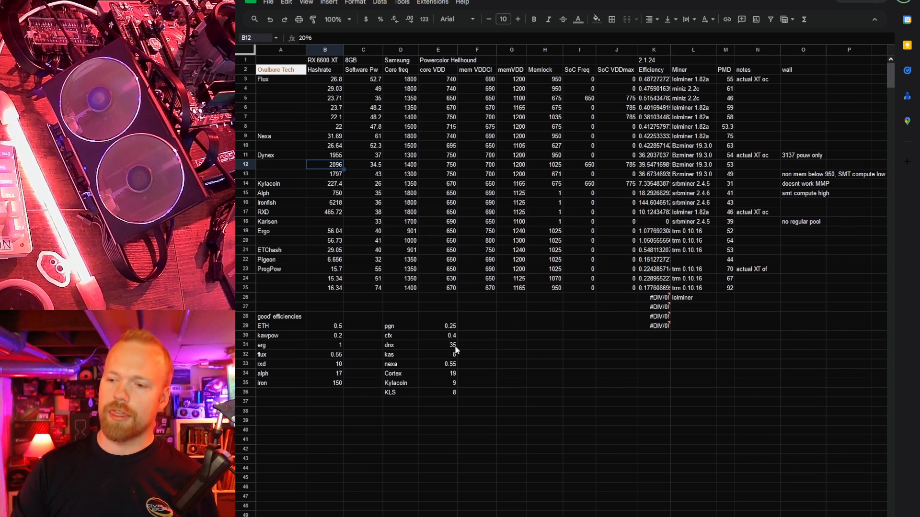
click(438, 345)
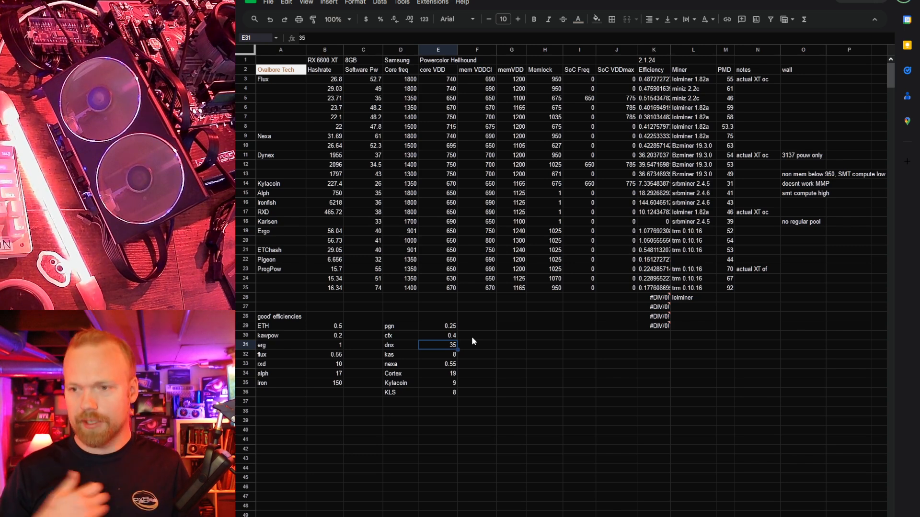
mouse_move(639, 185)
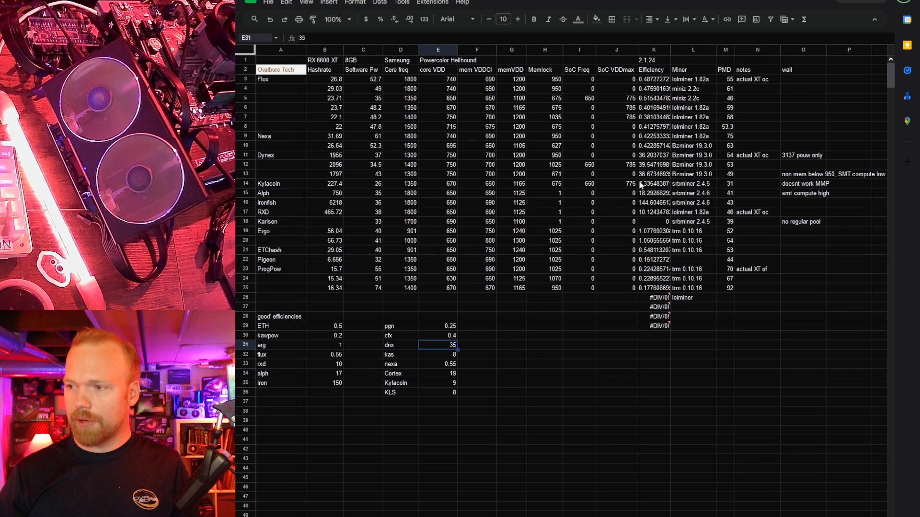
- Review the Kylacoin efficiency formula and the Kylacoin, Alph and Karlsen core frequencies
click(653, 184)
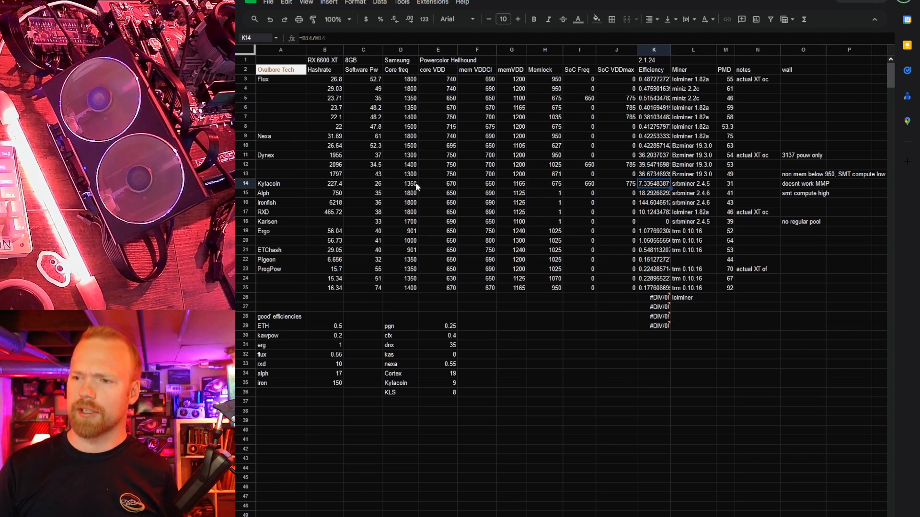
click(401, 183)
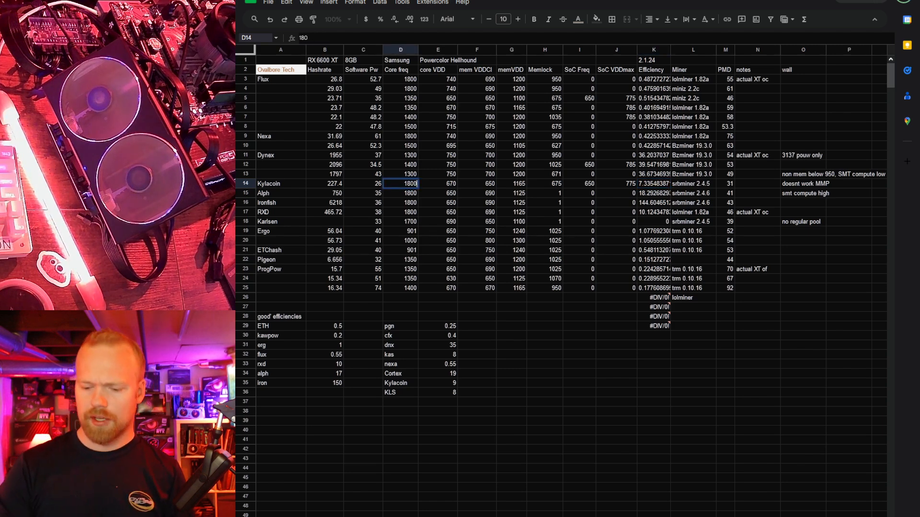
click(401, 193)
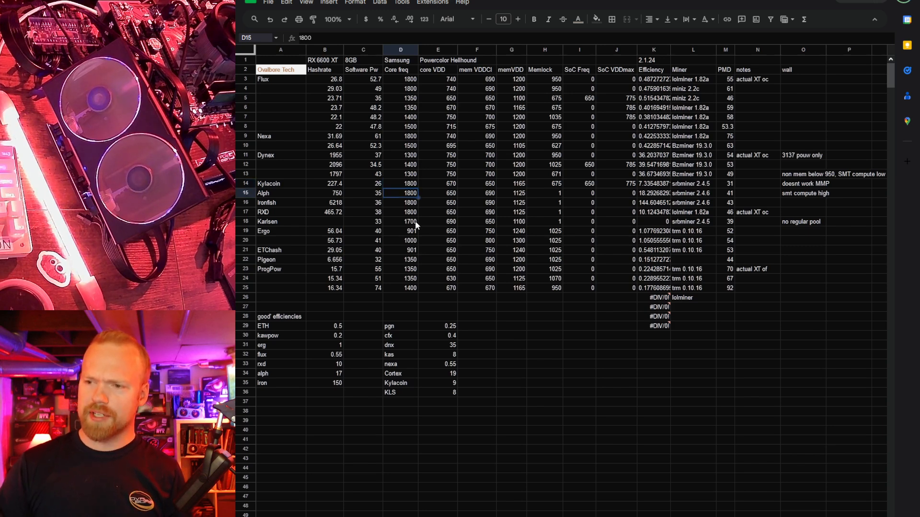
click(400, 221)
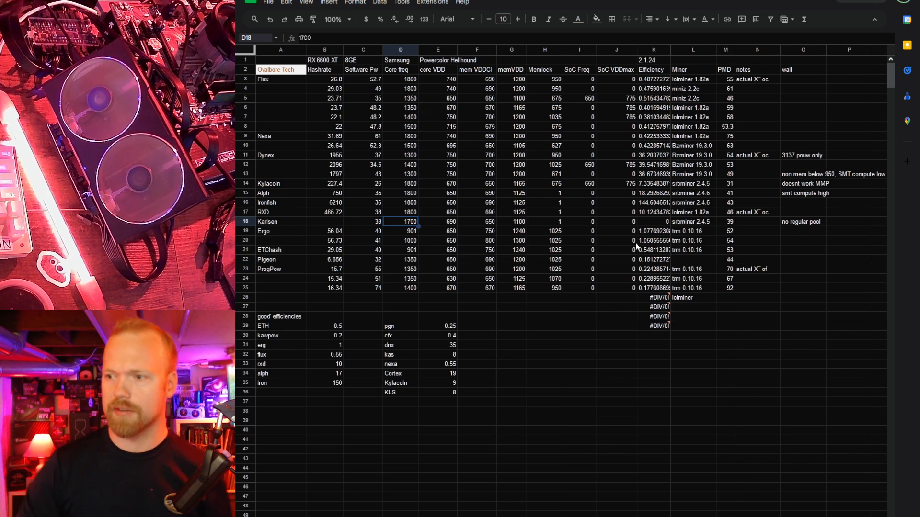
mouse_move(608, 197)
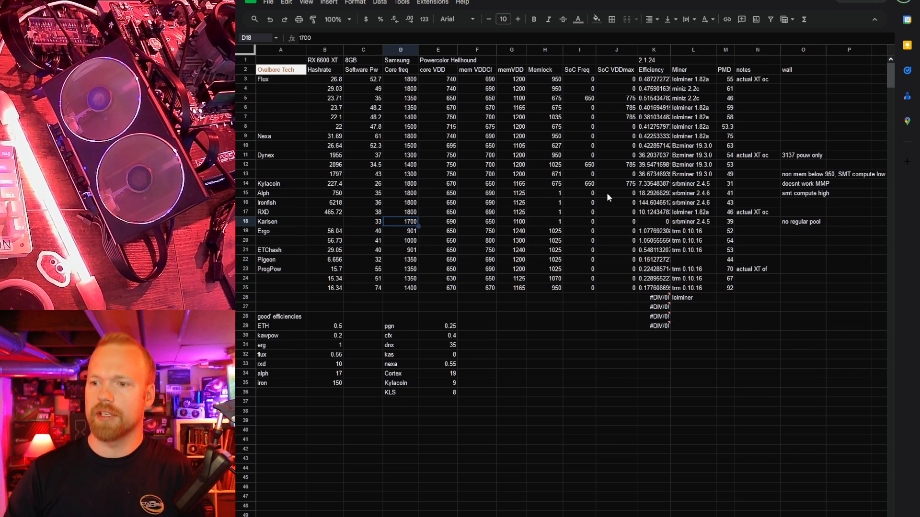
mouse_move(454, 215)
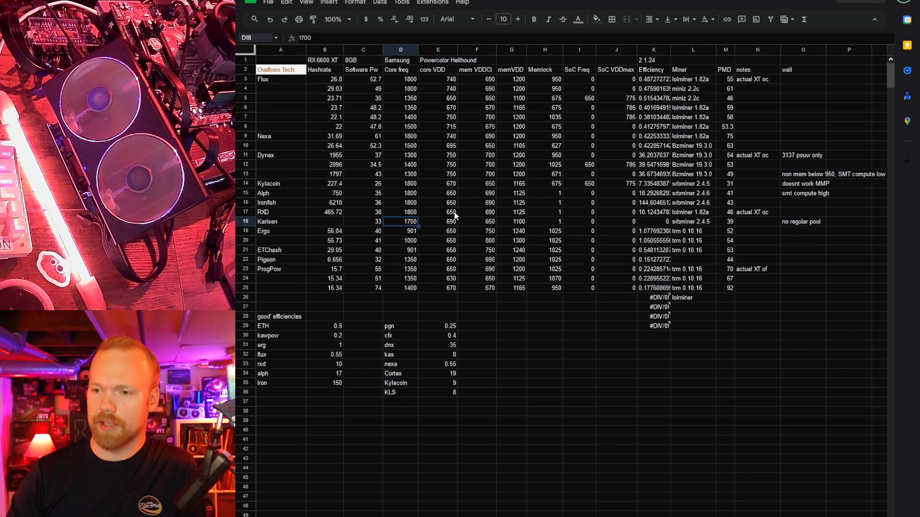
click(325, 222)
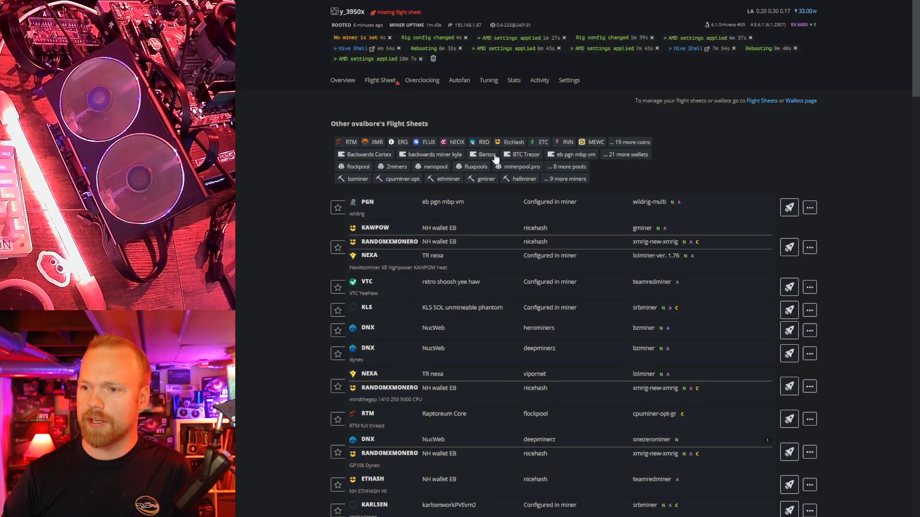
- Filter HiveOS flight sheets to KLS and launch the KLS SOL unmineable phantom flight sheet
click(630, 142)
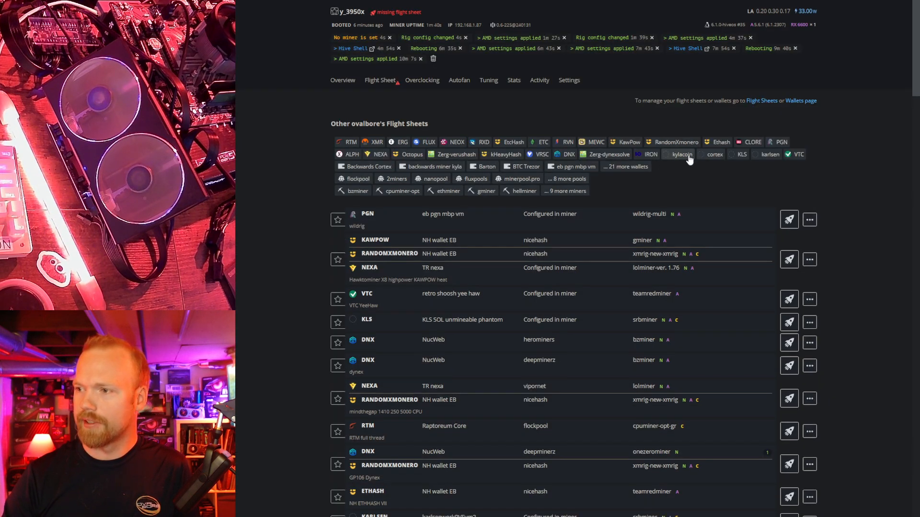
click(741, 154)
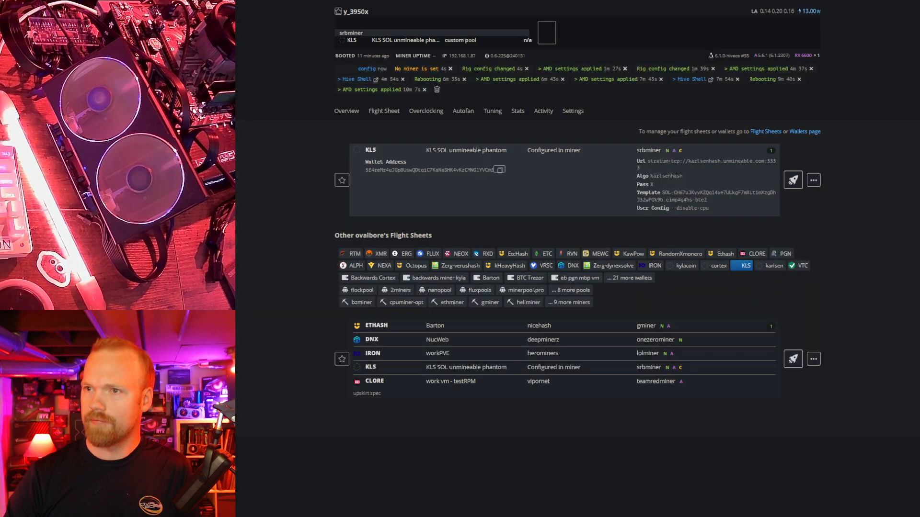
click(346, 108)
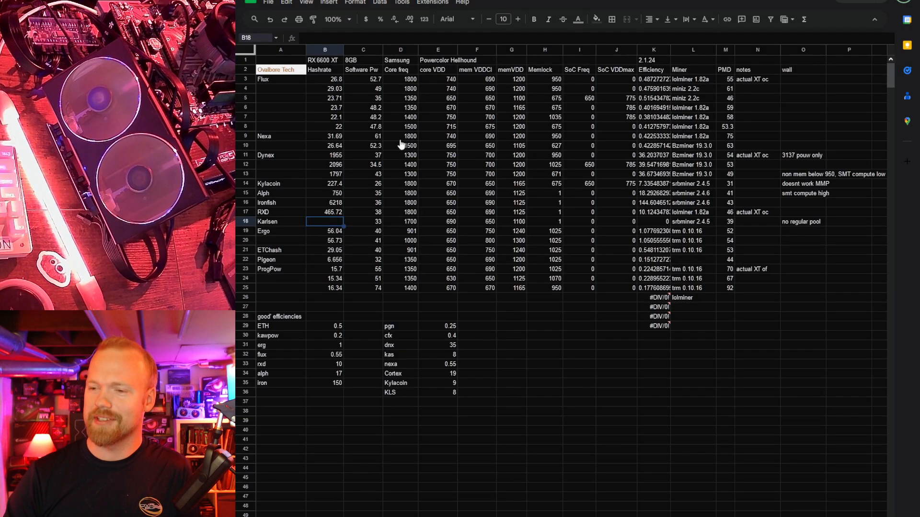
mouse_move(442, 272)
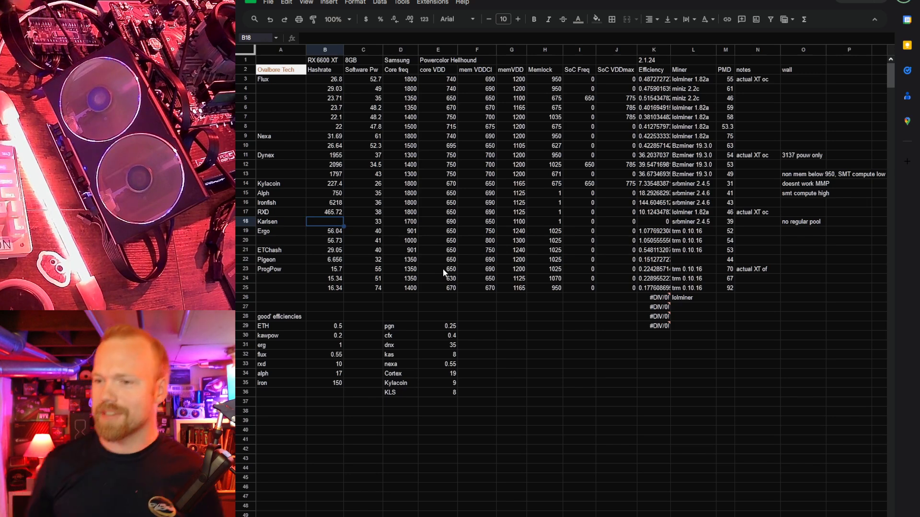
mouse_move(362, 224)
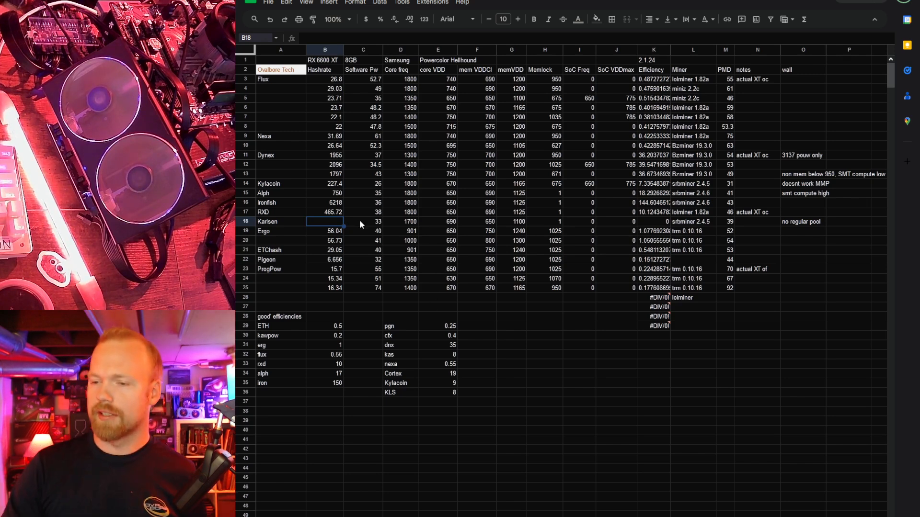
mouse_move(333, 213)
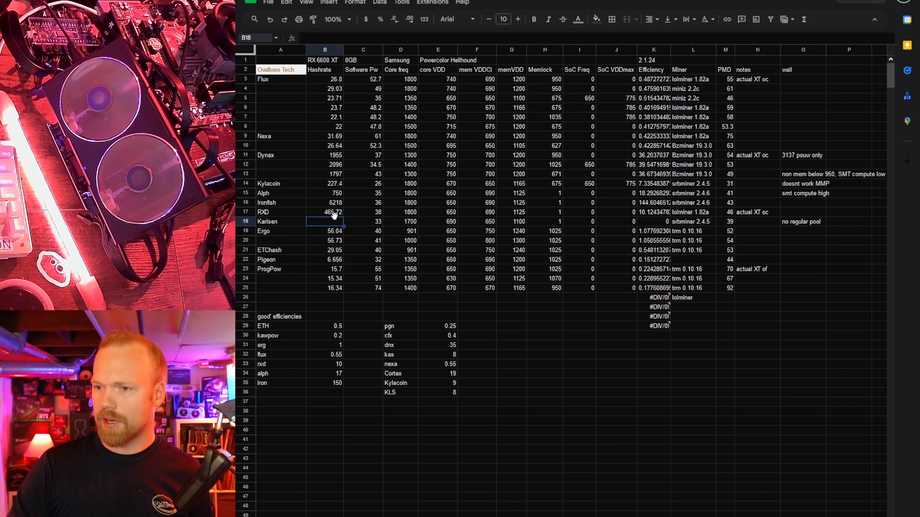
click(653, 212)
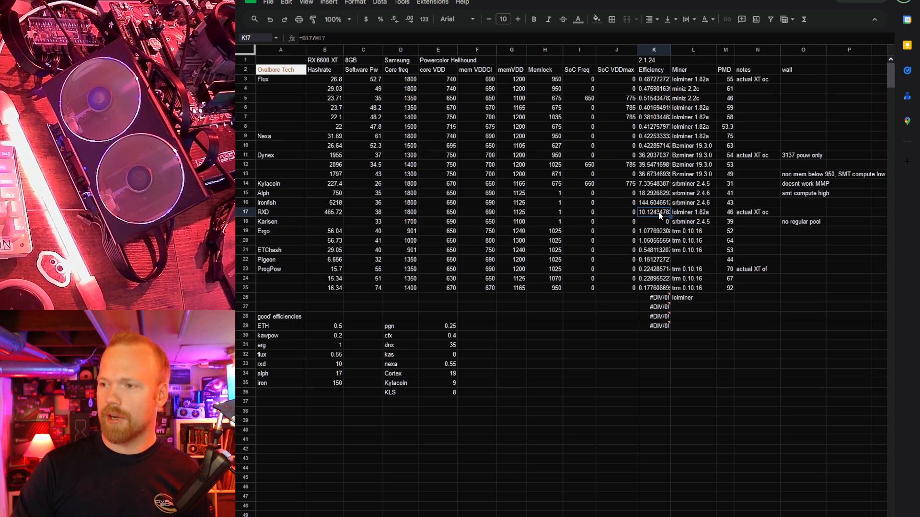
click(653, 203)
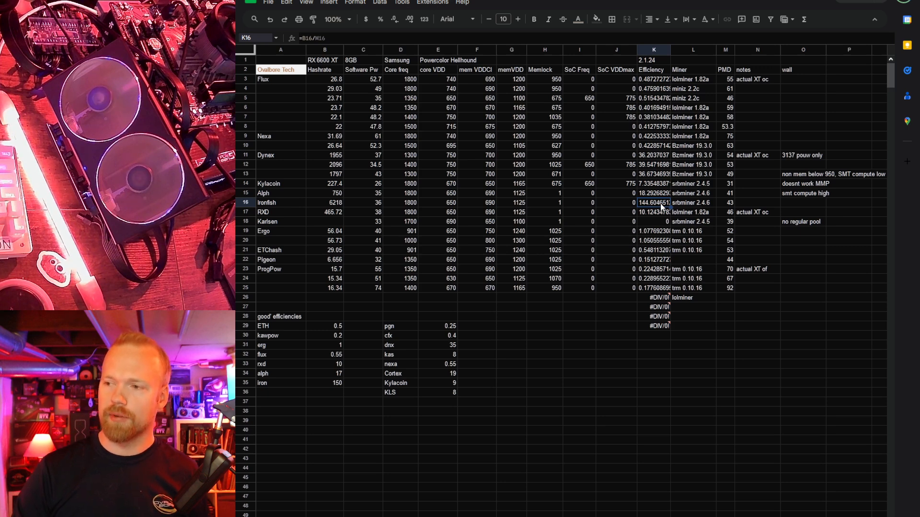
click(652, 192)
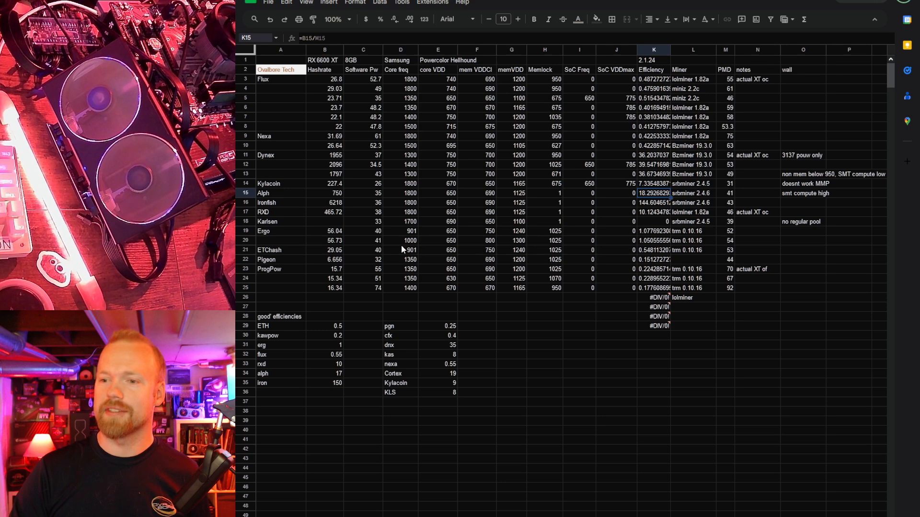
click(324, 231)
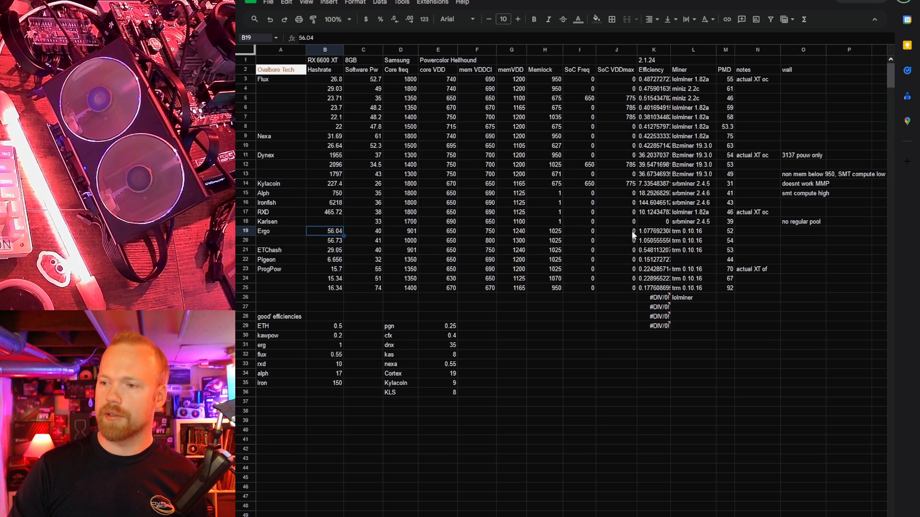
click(653, 251)
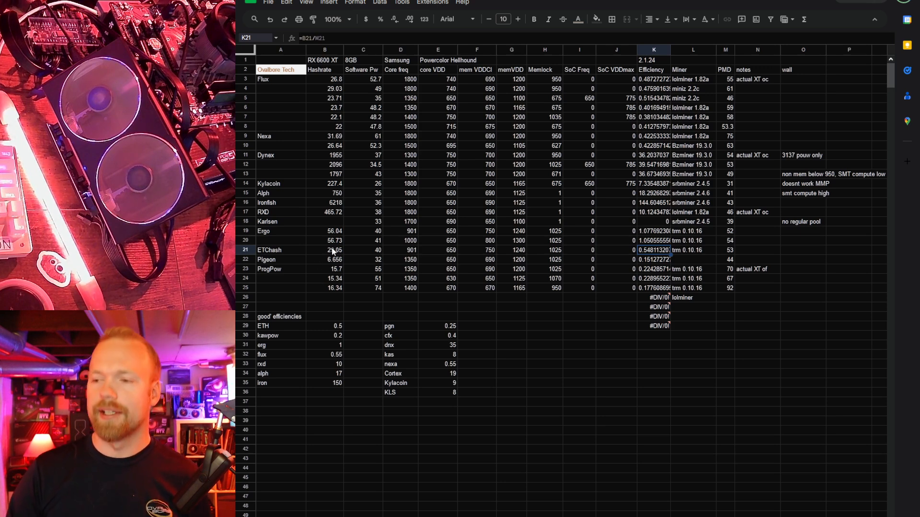
click(325, 259)
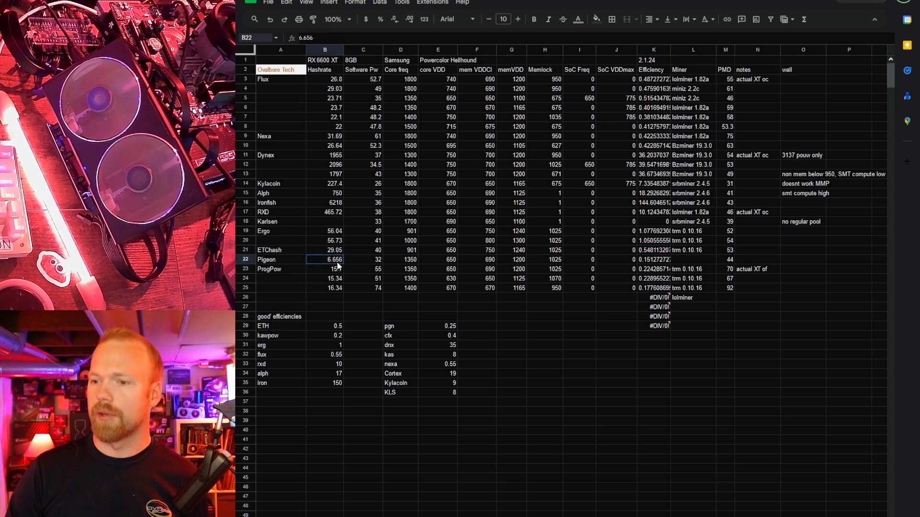
click(654, 259)
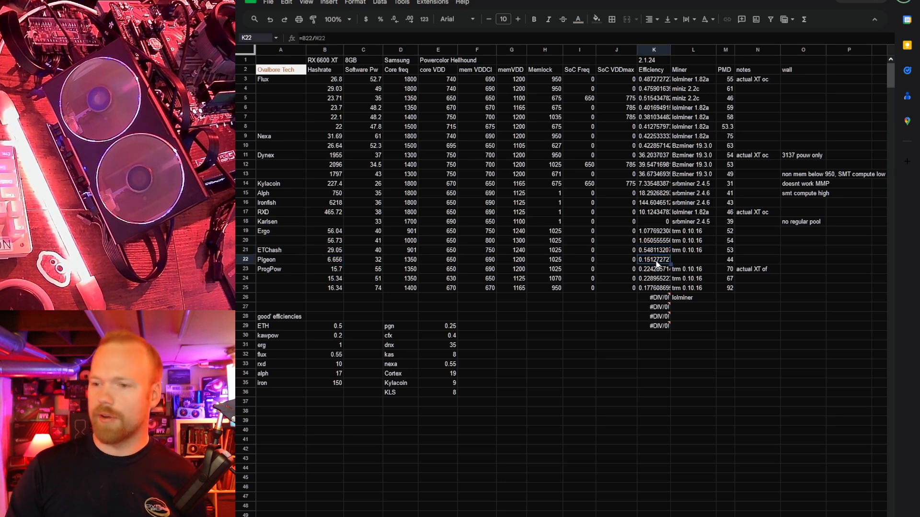
click(325, 260)
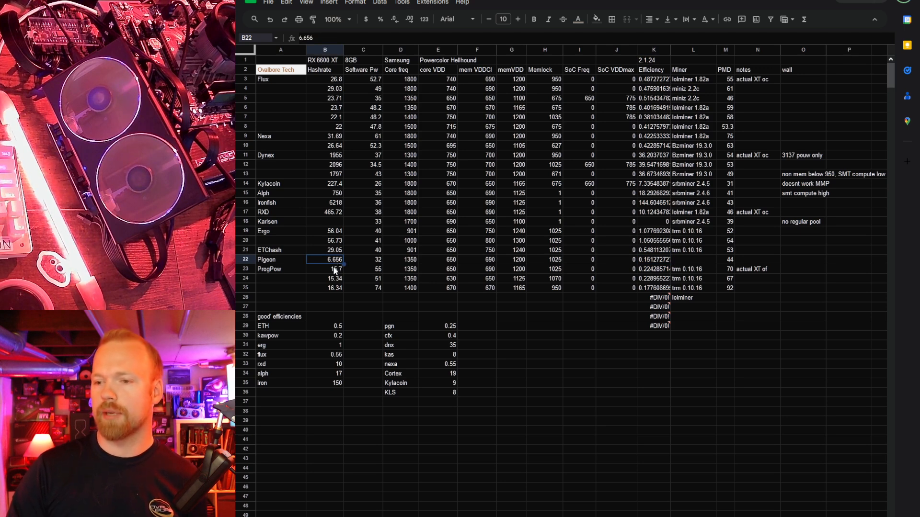
click(325, 268)
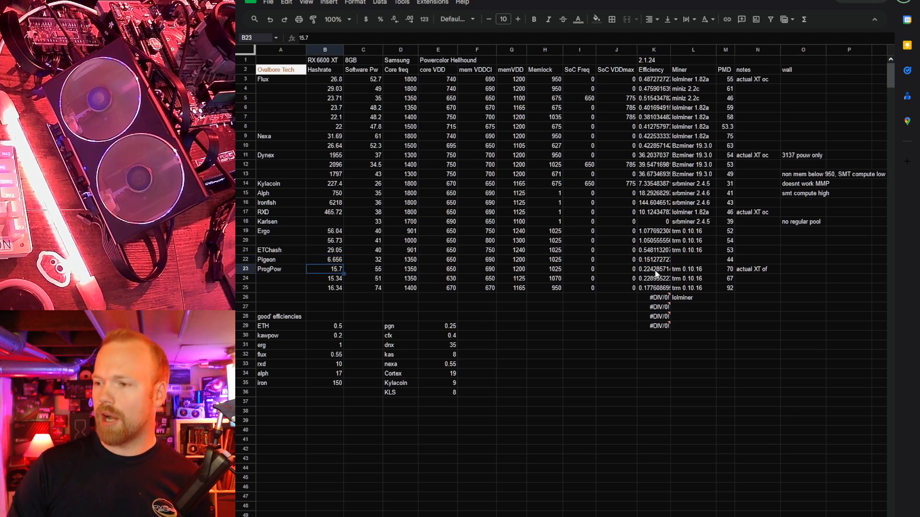
click(652, 278)
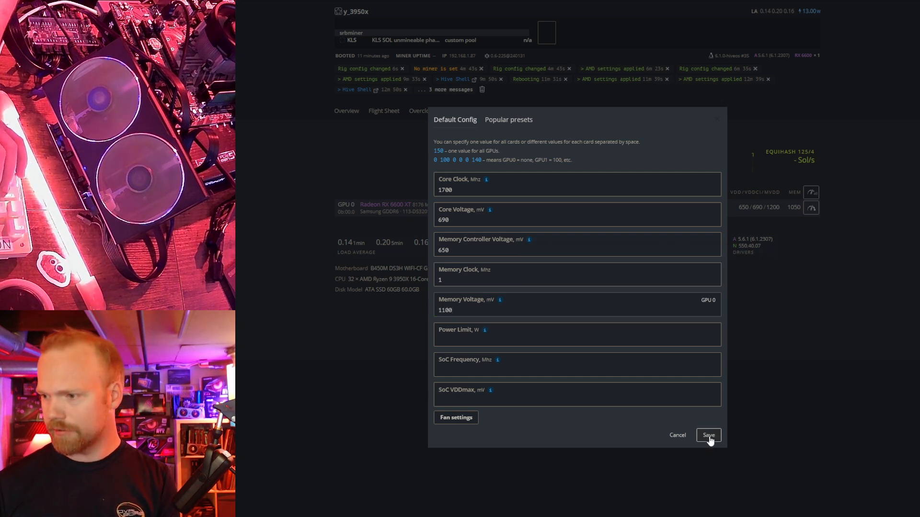
- Save the card's overclock (1700 core, 690/650/1100 mV) and start a Hive Shell session
click(707, 435)
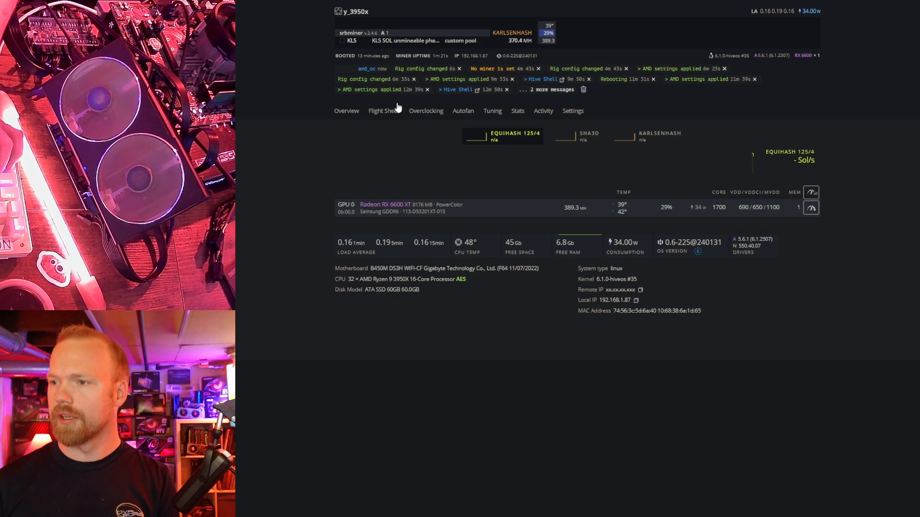
mouse_move(738, 19)
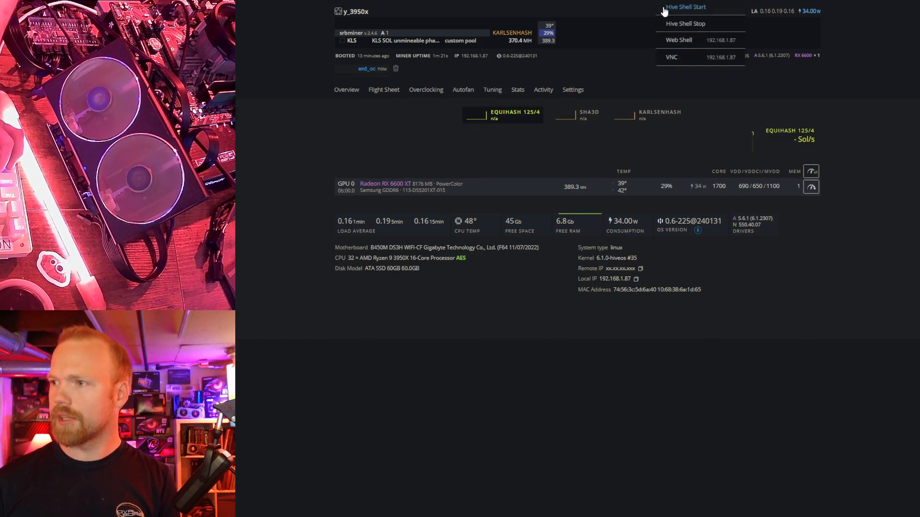
click(686, 7)
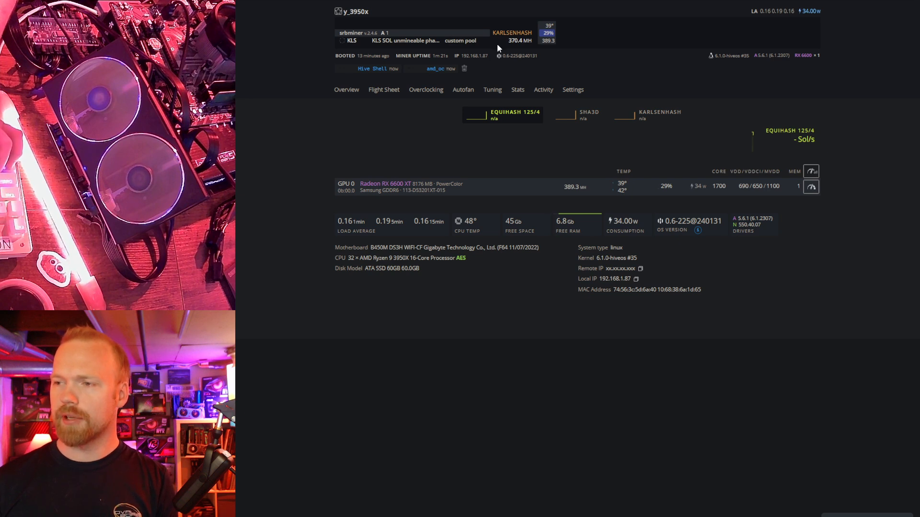
mouse_move(536, 50)
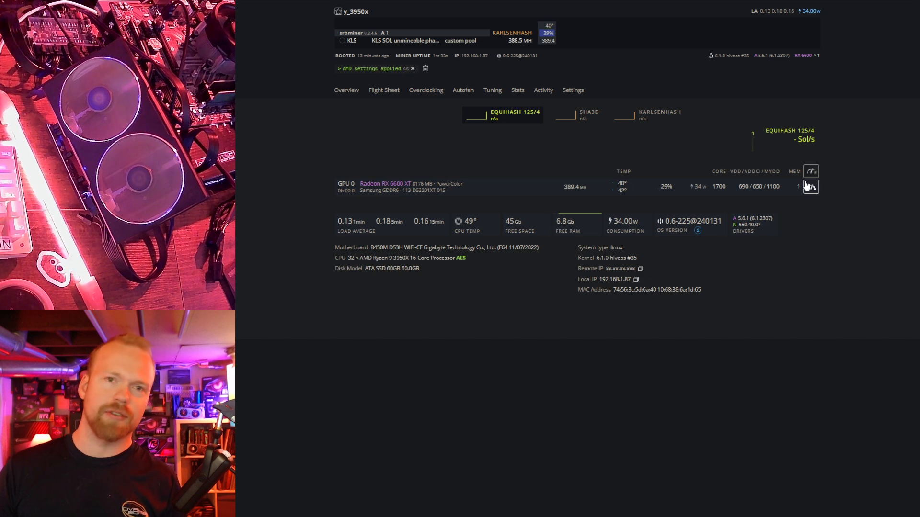
mouse_move(770, 152)
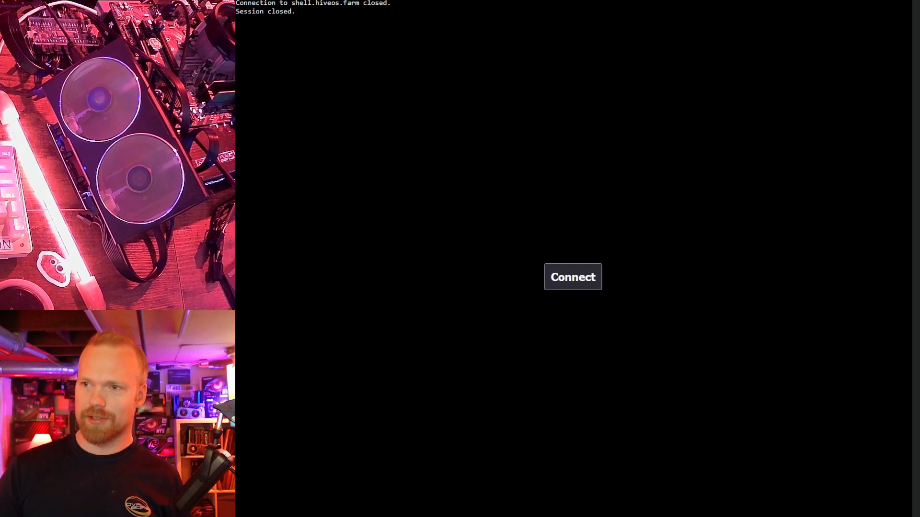
- Reconnect to the rig's closed Hive Shell session
click(573, 277)
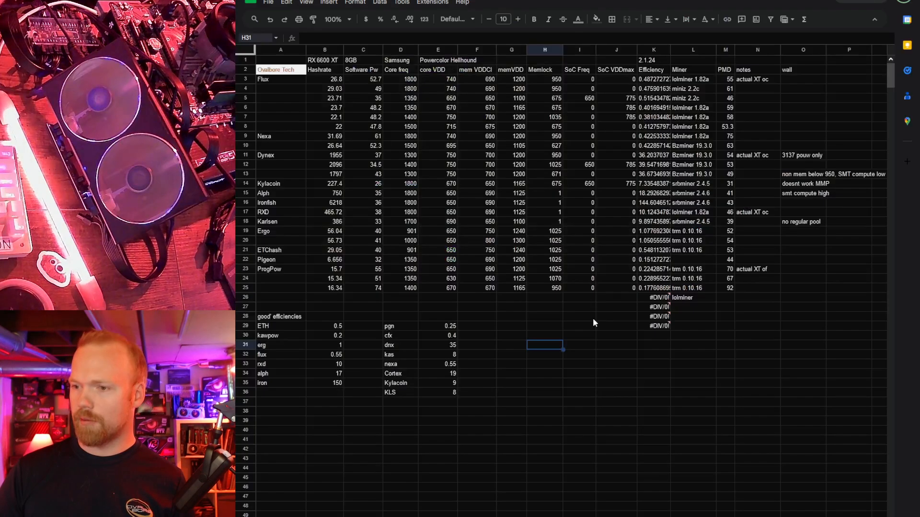
- Check Karlsen's new efficiency of about 9.9 from the 386 hashrate, then deselect to an empty cell
click(281, 221)
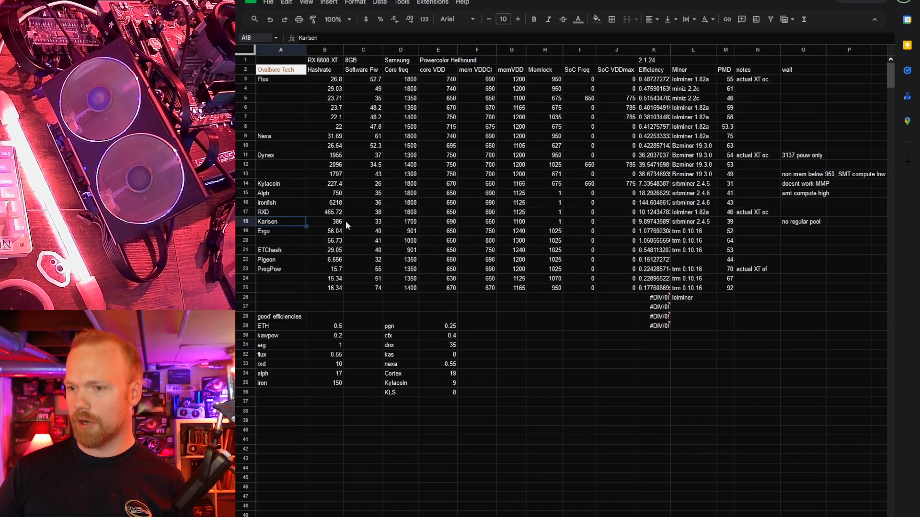
click(653, 222)
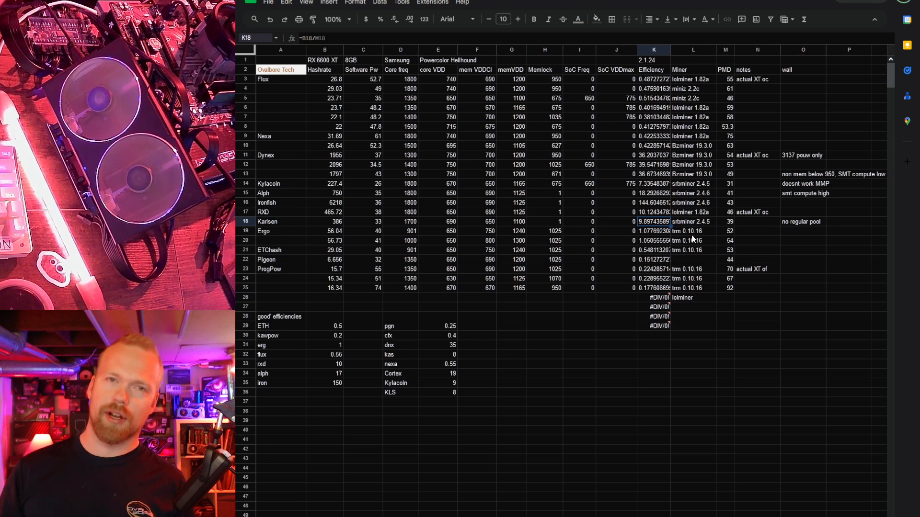
mouse_move(651, 226)
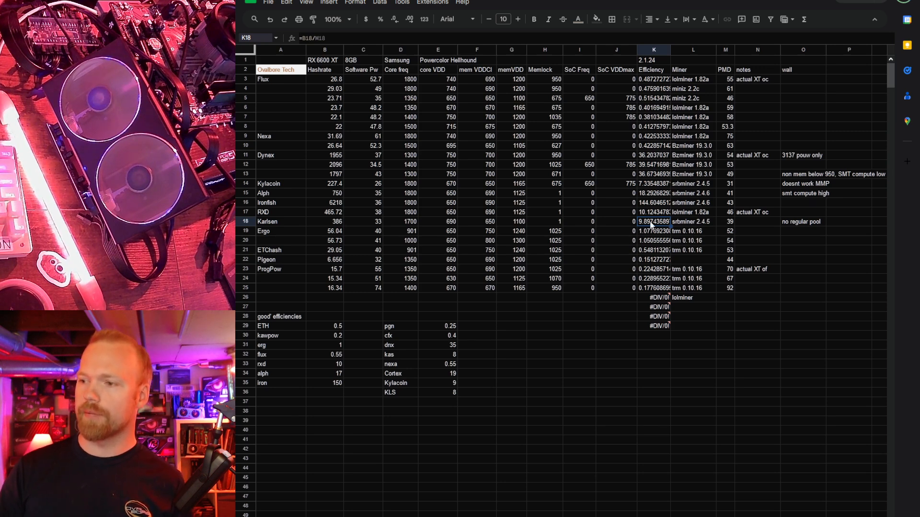
mouse_move(615, 365)
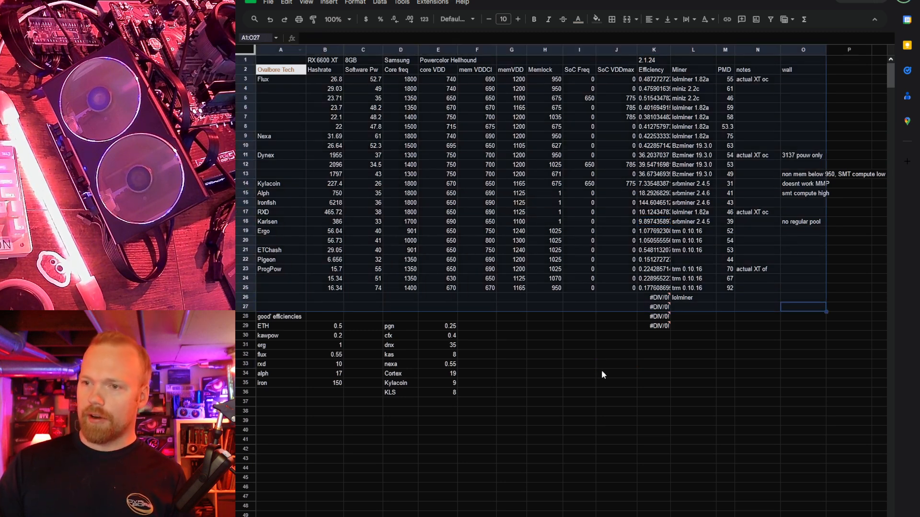
click(616, 393)
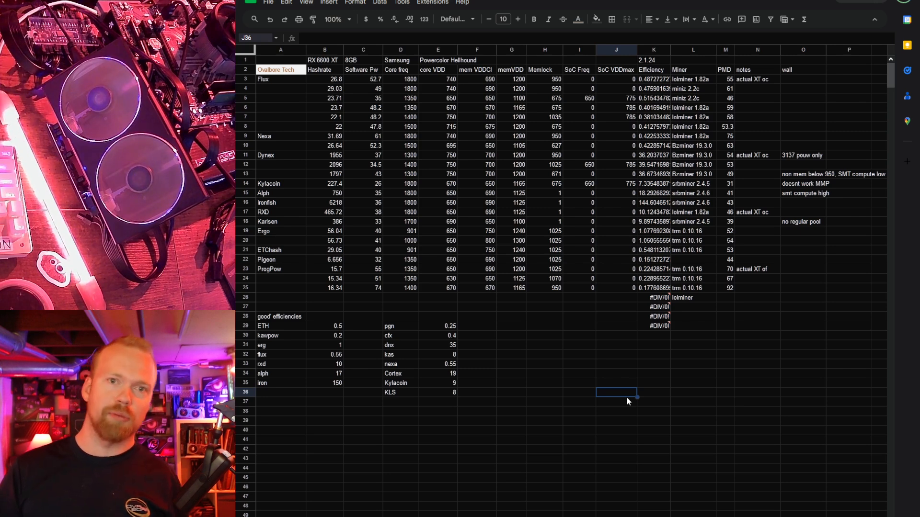
click(544, 355)
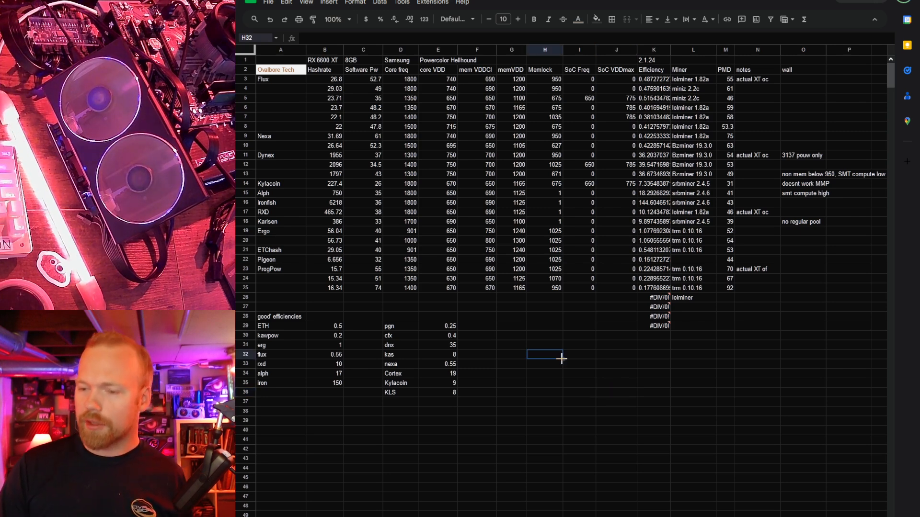